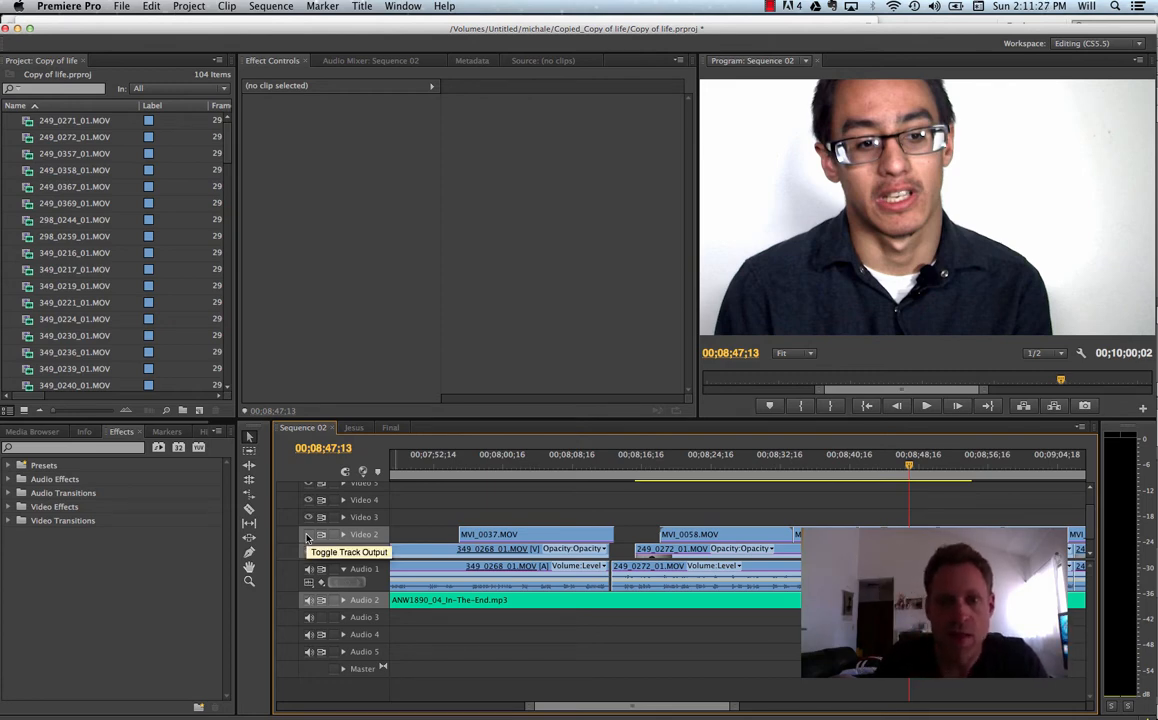
Turn off Video 2 output and move the playhead to about 00;09;06;21
{"action": "left_click", "coordinate": [926, 405]}
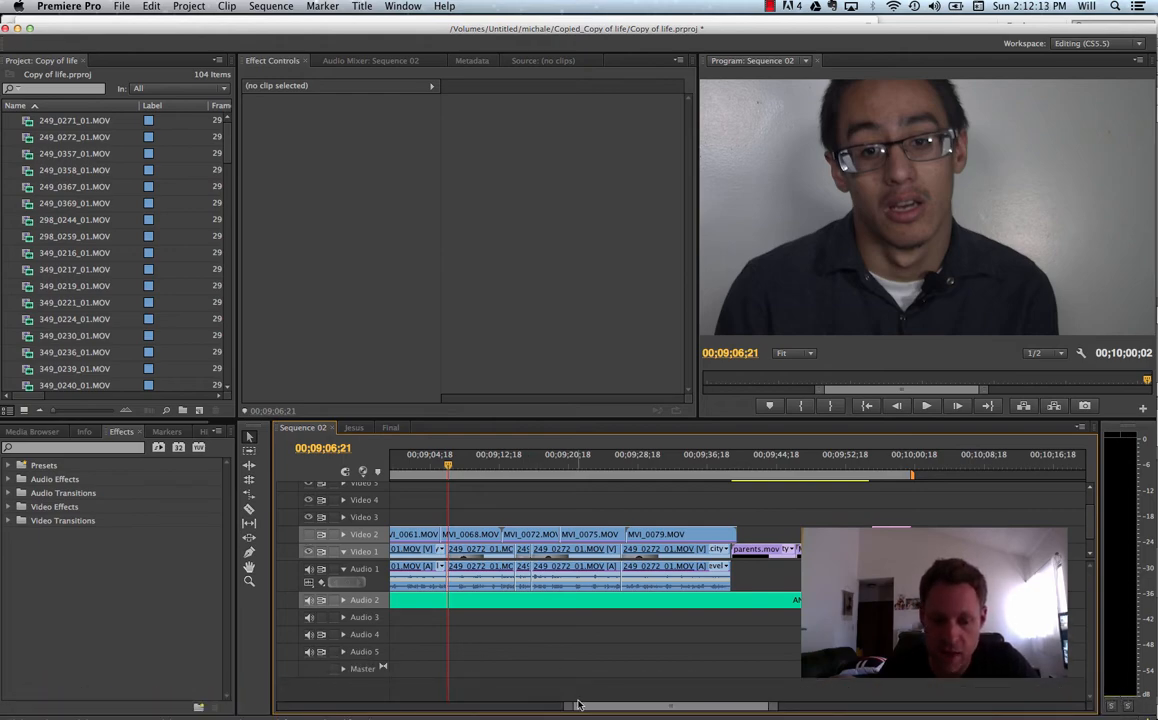
Set the playhead to 00;09;38;08 over parents.mov, showing the black-and-white statue shot
{"action": "left_click", "coordinate": [926, 405]}
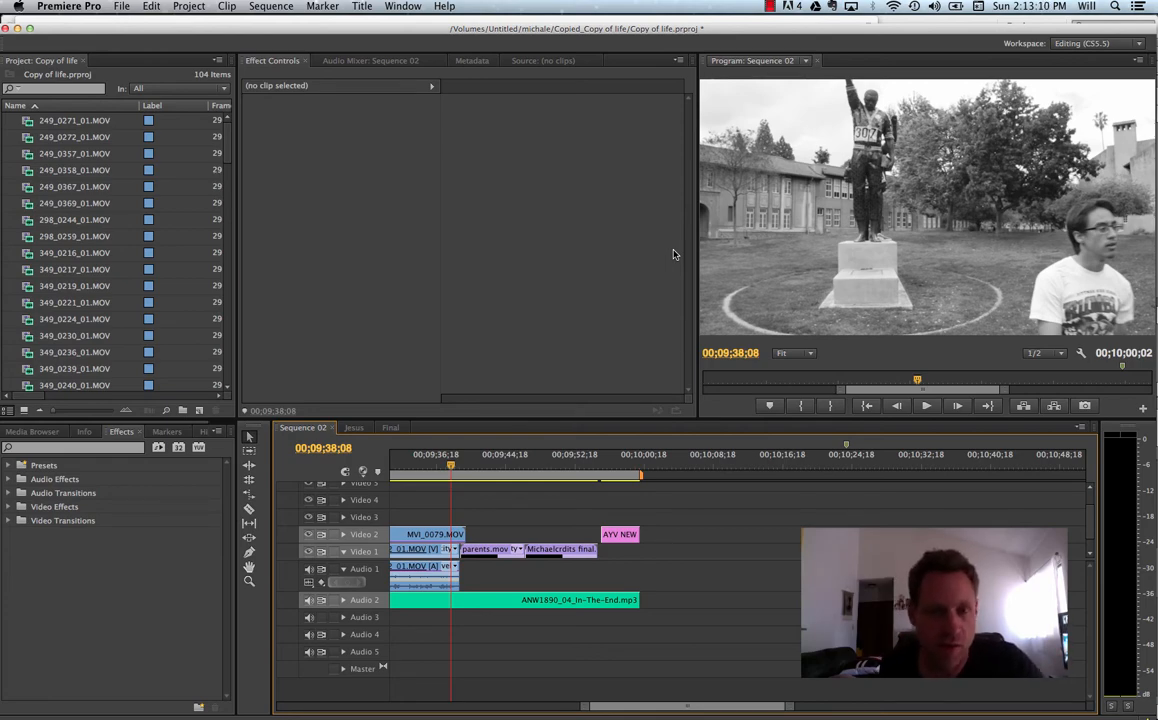
{"action": "mouse_move", "coordinate": [590, 3]}
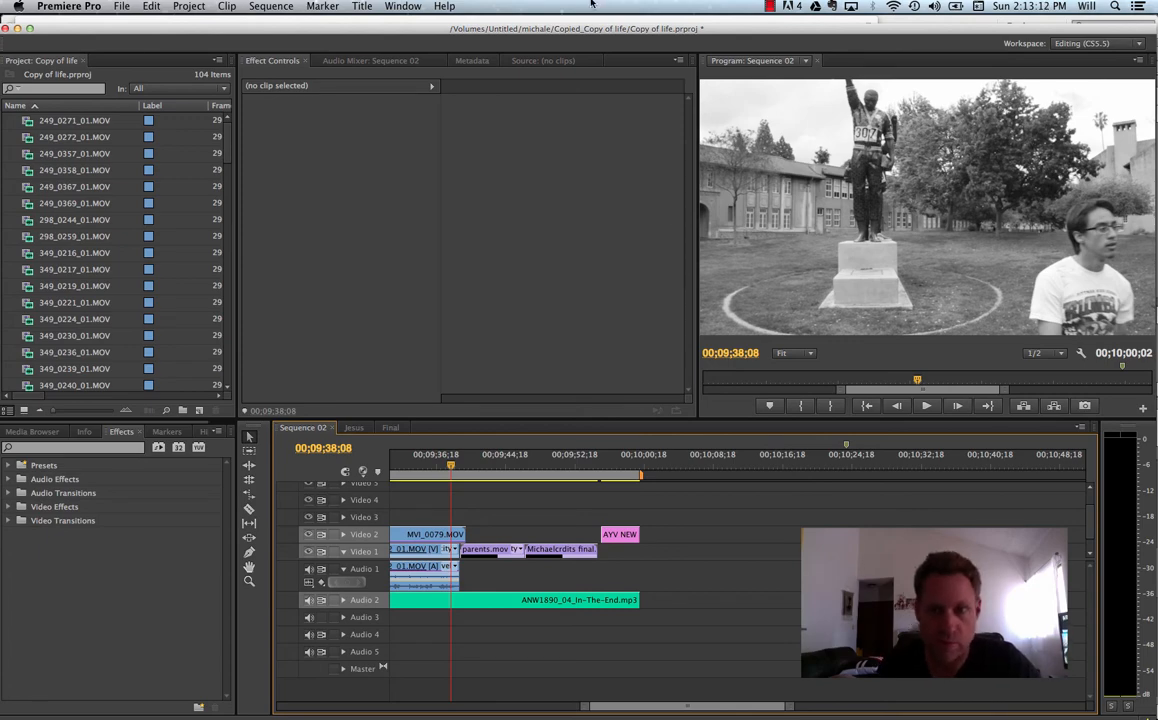
Move the playhead to about 00;04;09;07 near MVI_9935.MOV on Video 3
{"action": "left_click", "coordinate": [772, 7]}
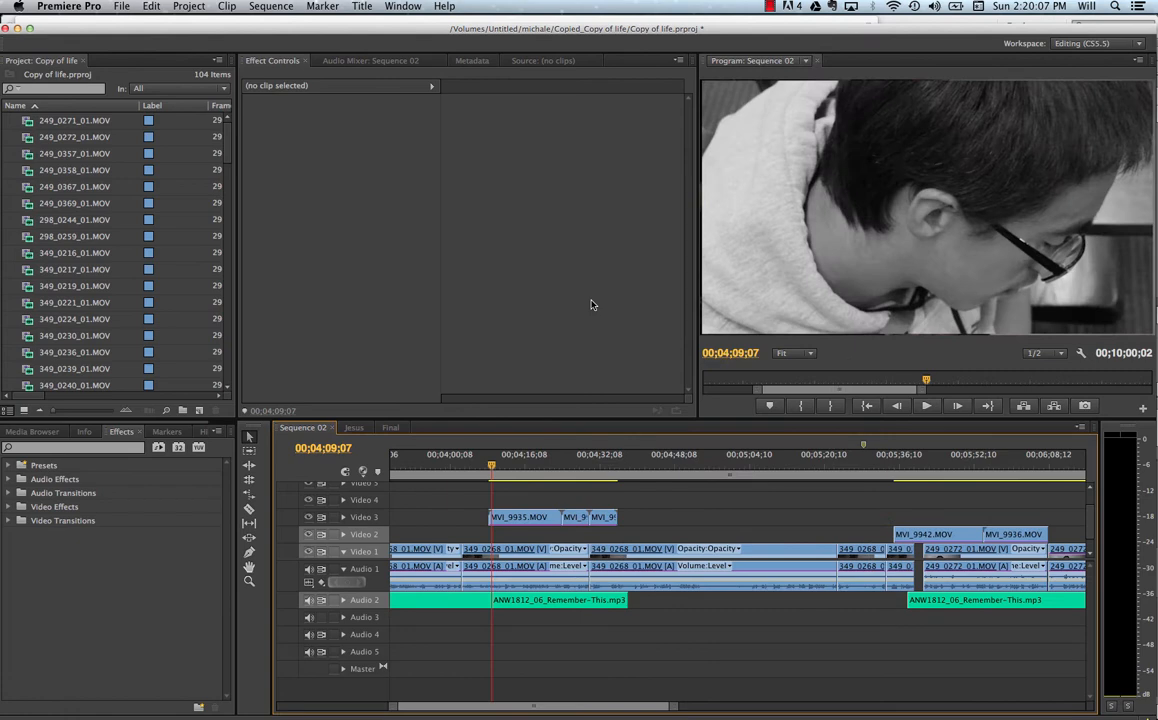
Fit the entire Sequence 02 in the timeline and place the playhead near 00;01;58;17
{"action": "left_click", "coordinate": [925, 405]}
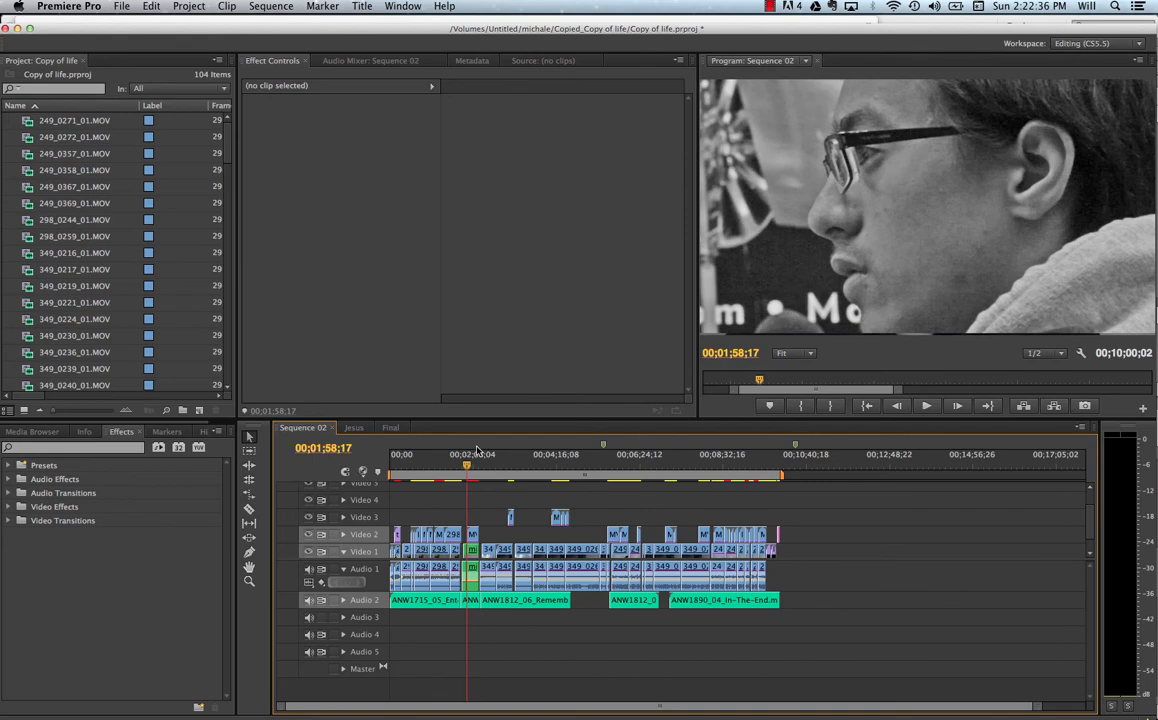
Play Sequence 02 from about 00;02;00 through the black-and-white profile shots
{"action": "left_click", "coordinate": [925, 405]}
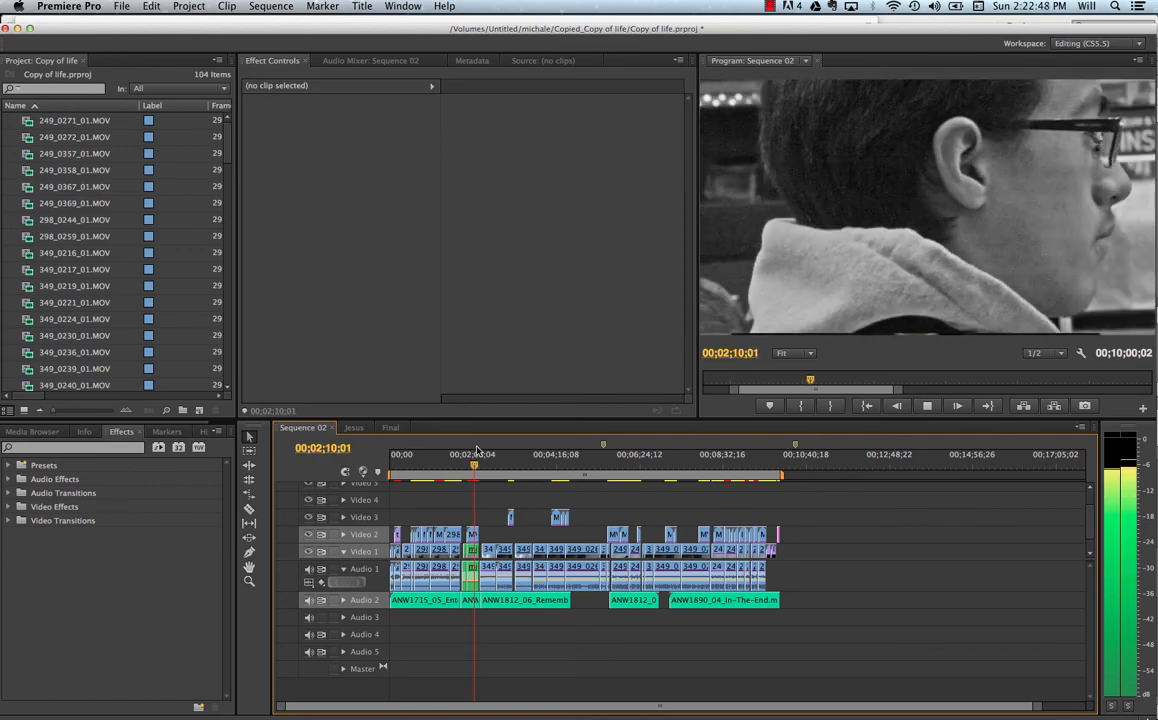
{"action": "key", "text": "space"}
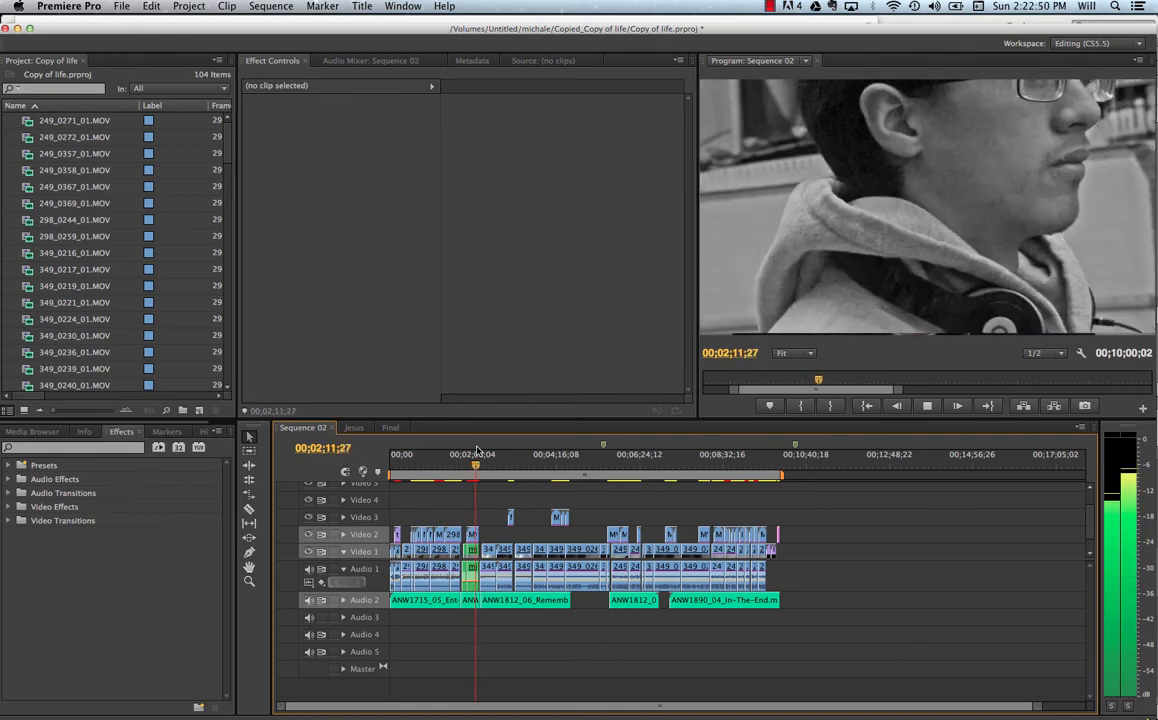